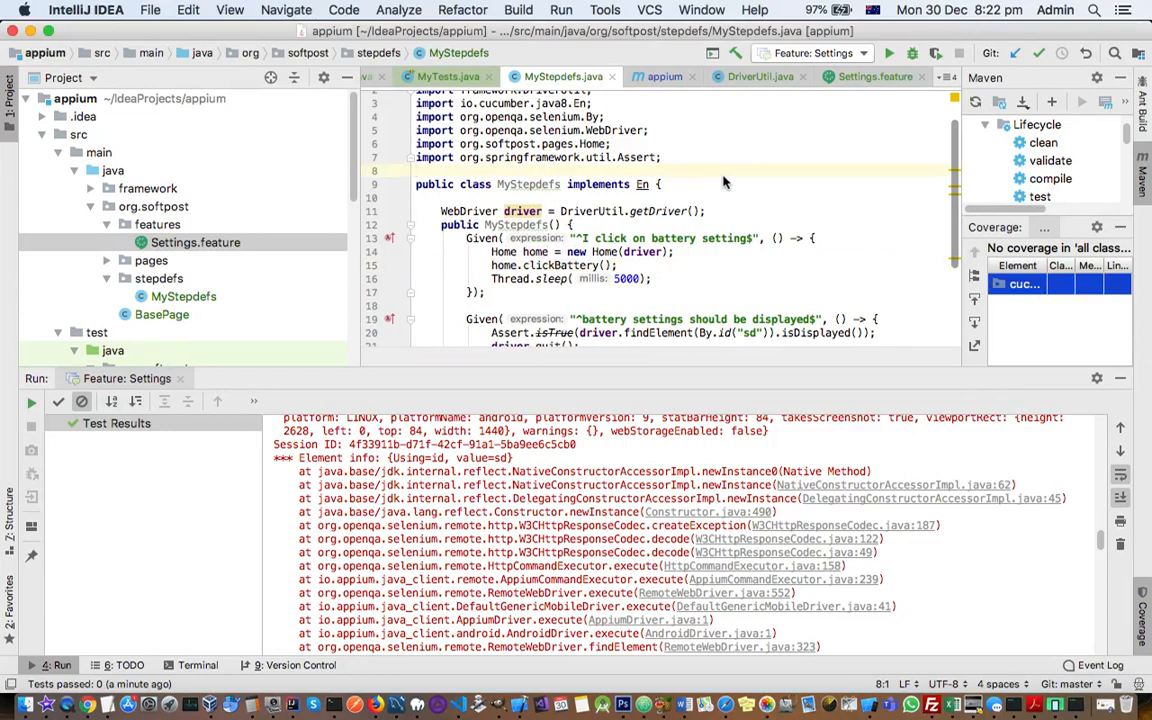
pyautogui.moveTo(660, 184)
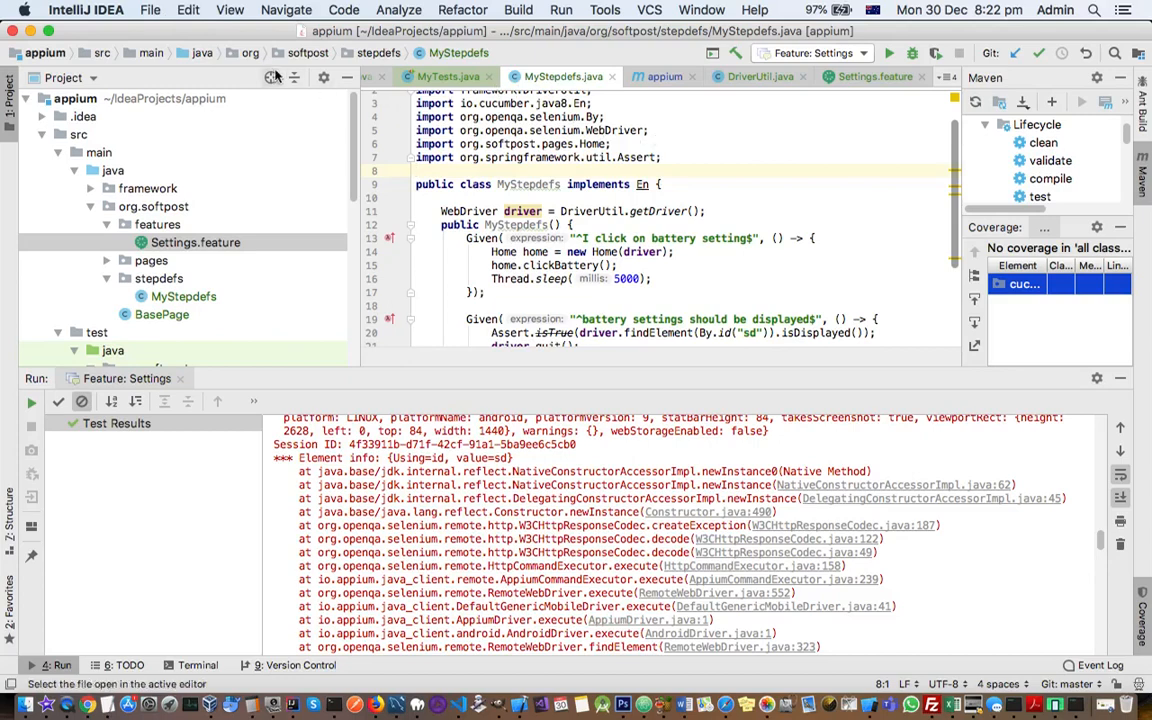
# Bring up the environment variables editor for the 'Feature: Settings' run configuration
pyautogui.click(150, 10)
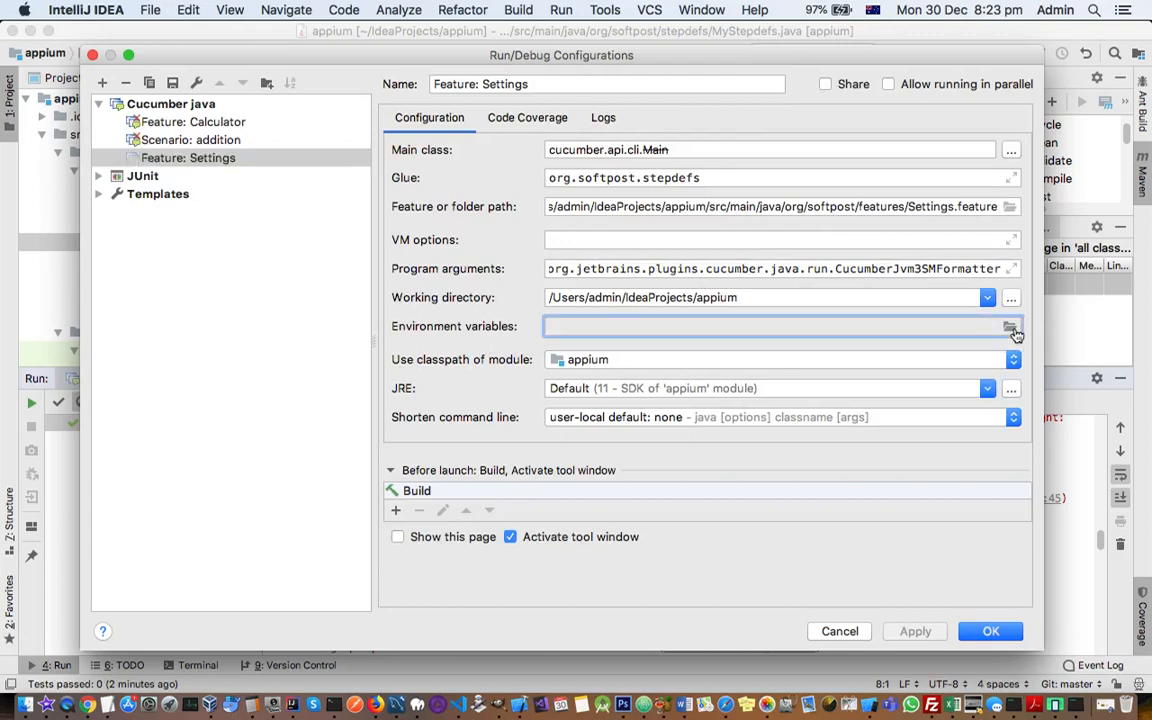
pyautogui.click(1012, 326)
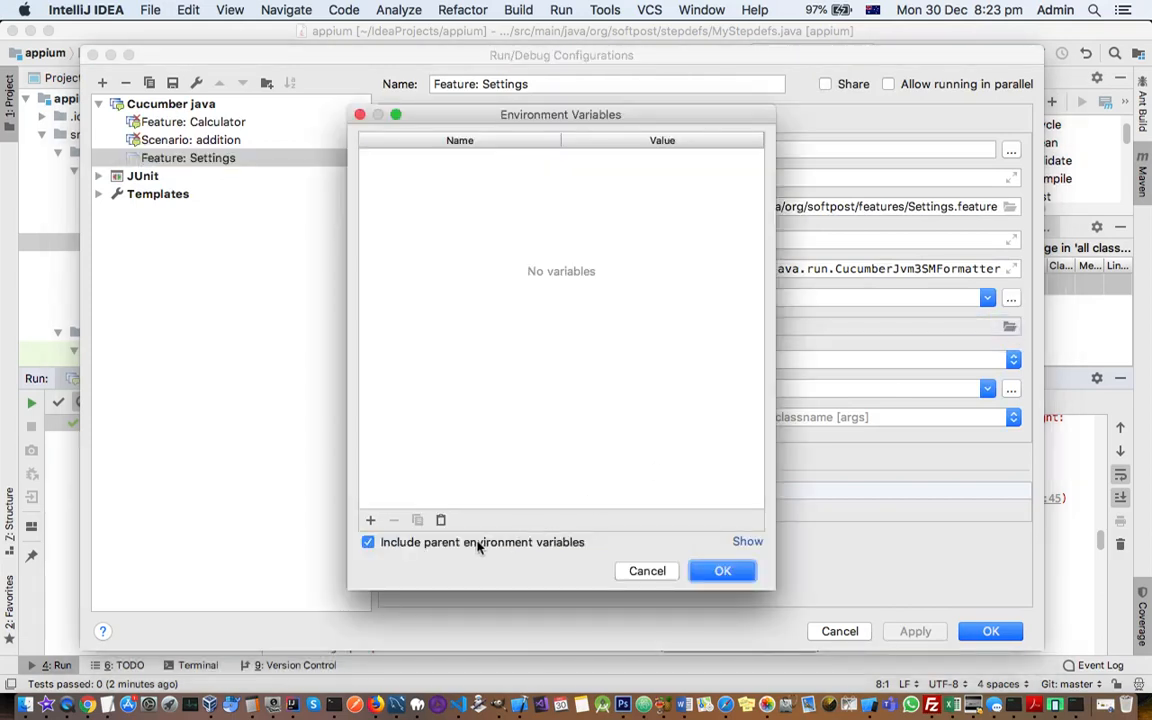
pyautogui.moveTo(430, 550)
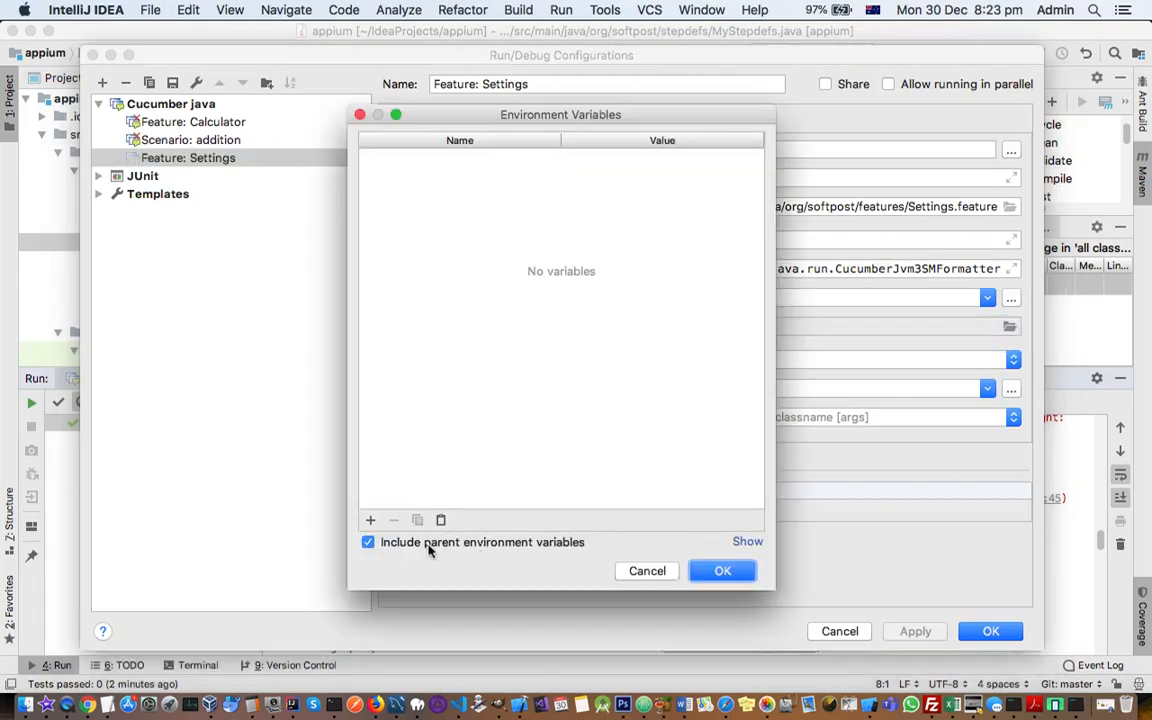
pyautogui.moveTo(584, 550)
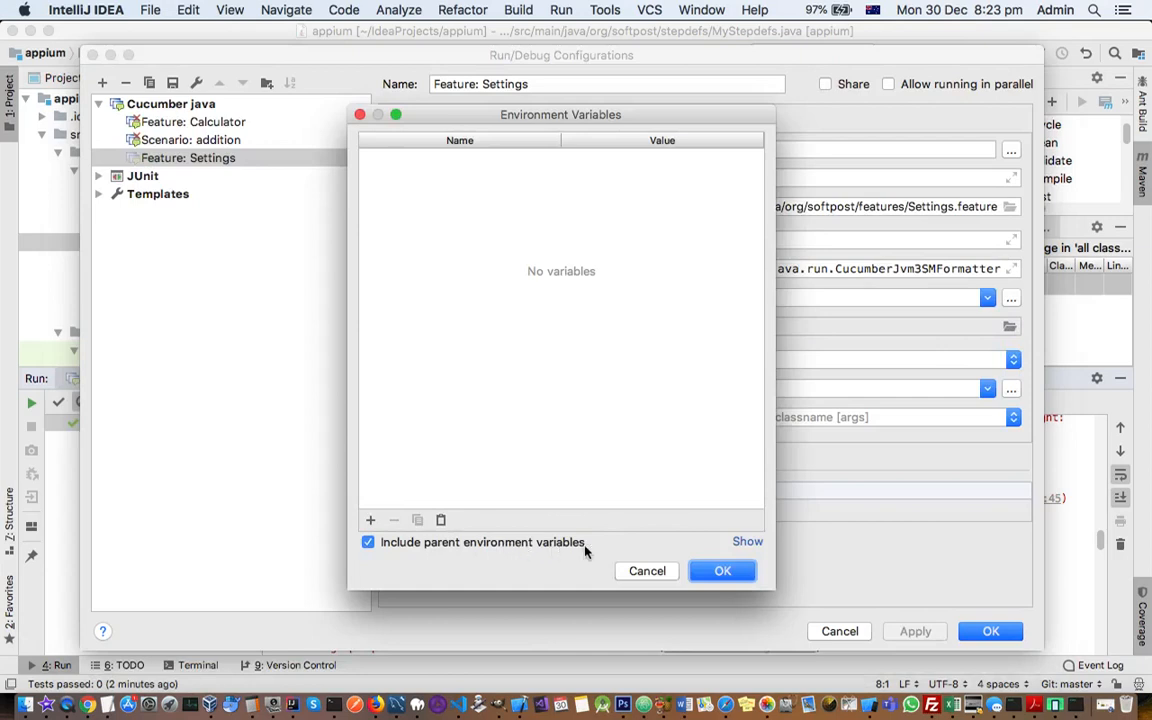
pyautogui.click(748, 540)
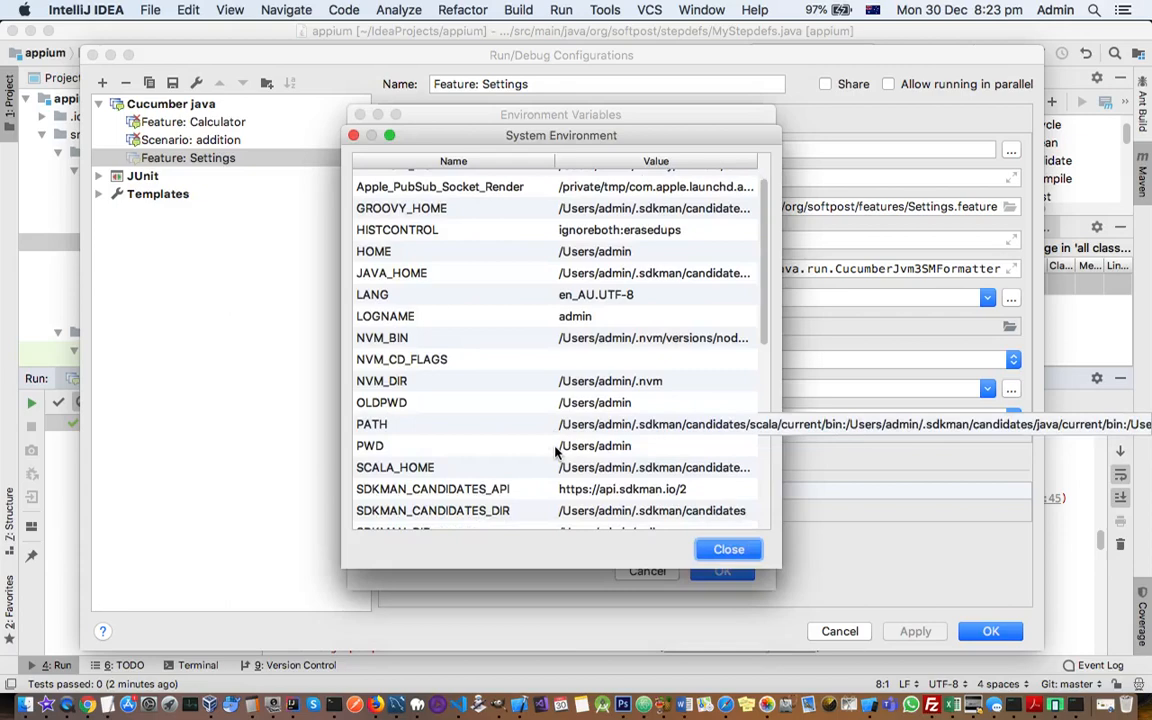
pyautogui.scroll(-3)
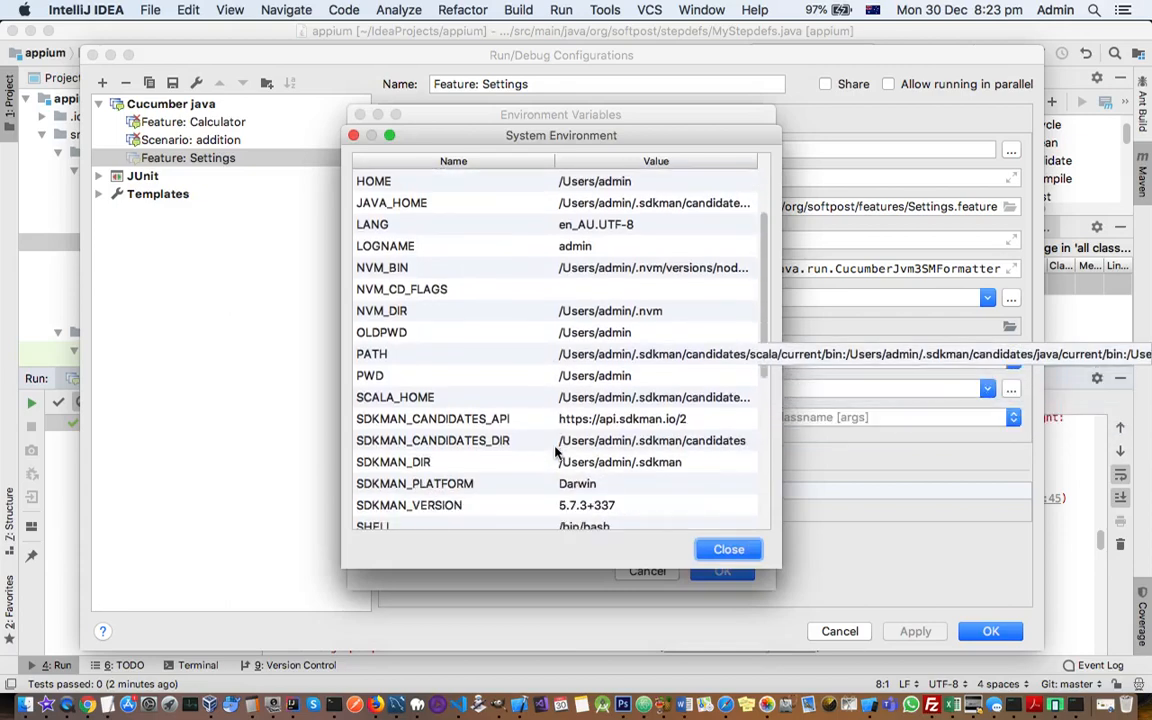
pyautogui.scroll(-3)
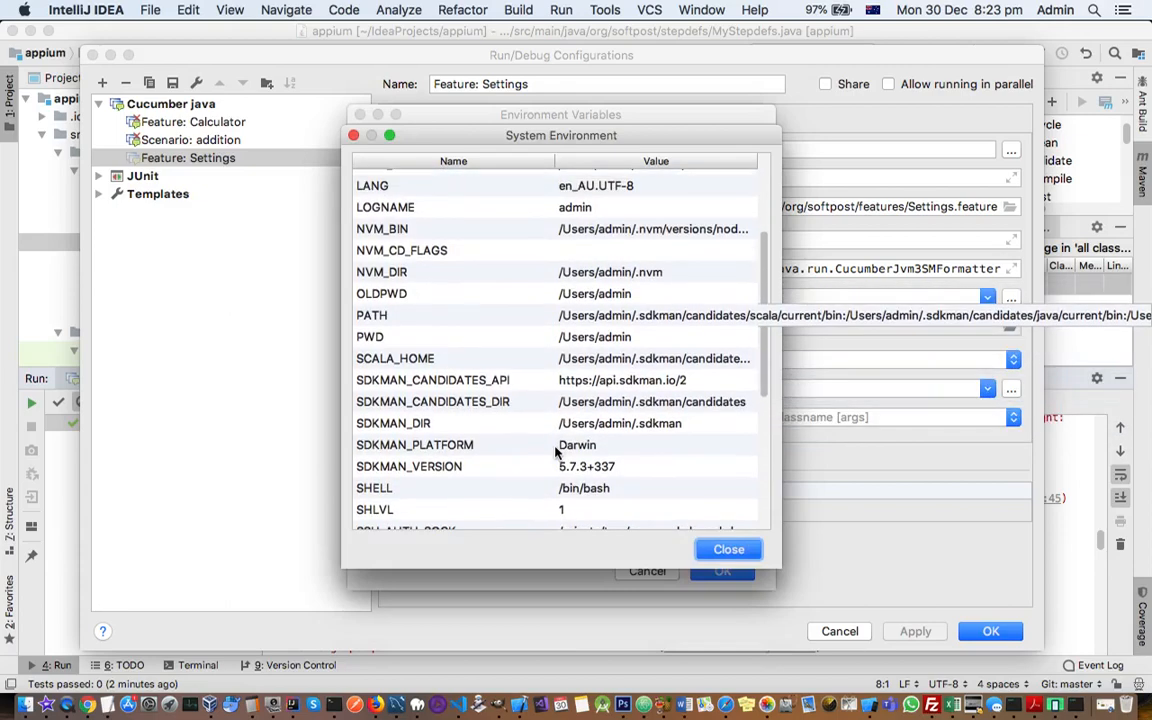
pyautogui.scroll(3)
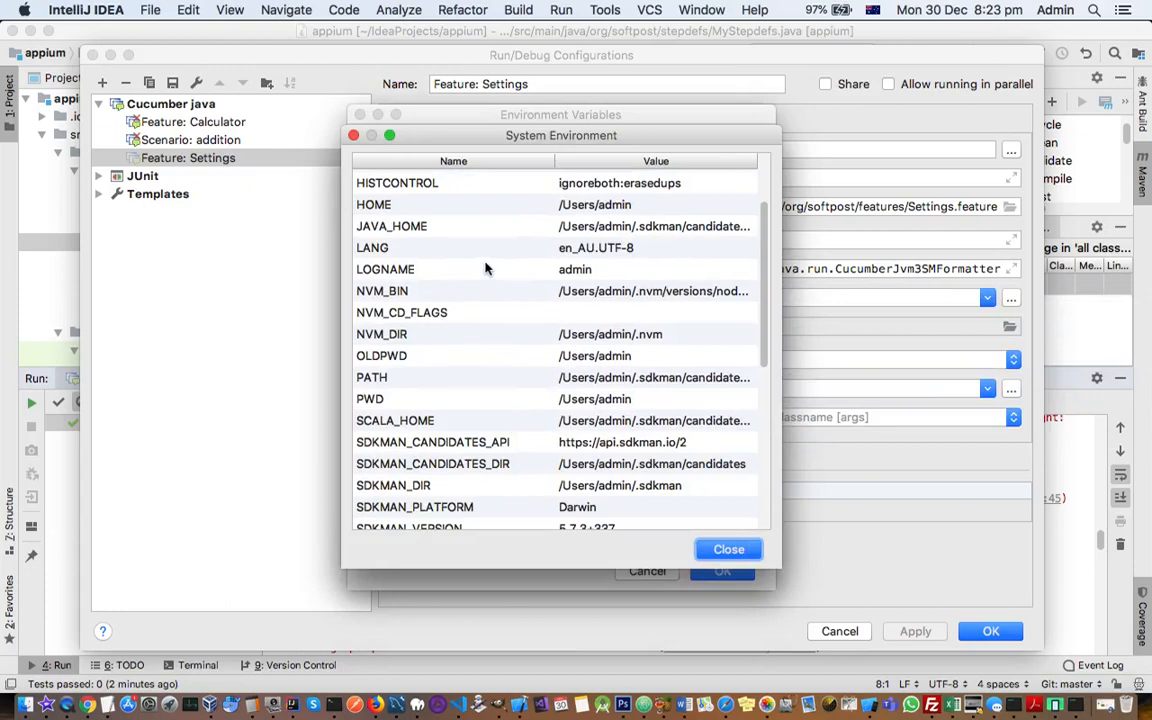
pyautogui.moveTo(490, 348)
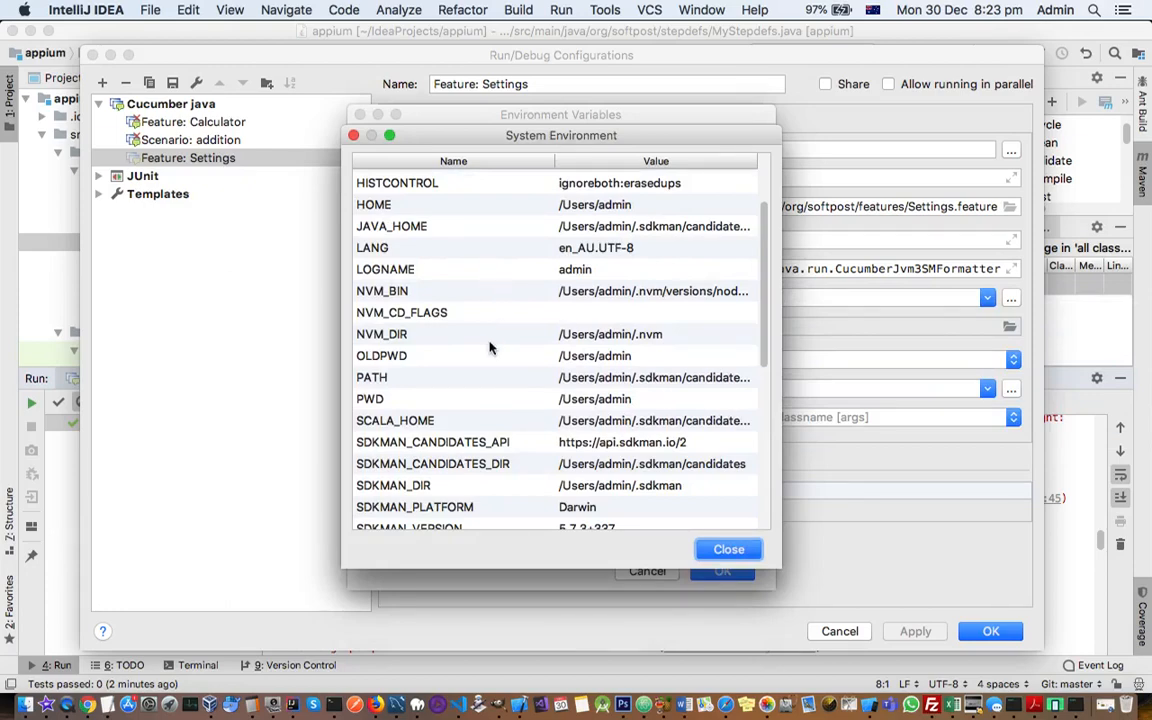
pyautogui.scroll(-3)
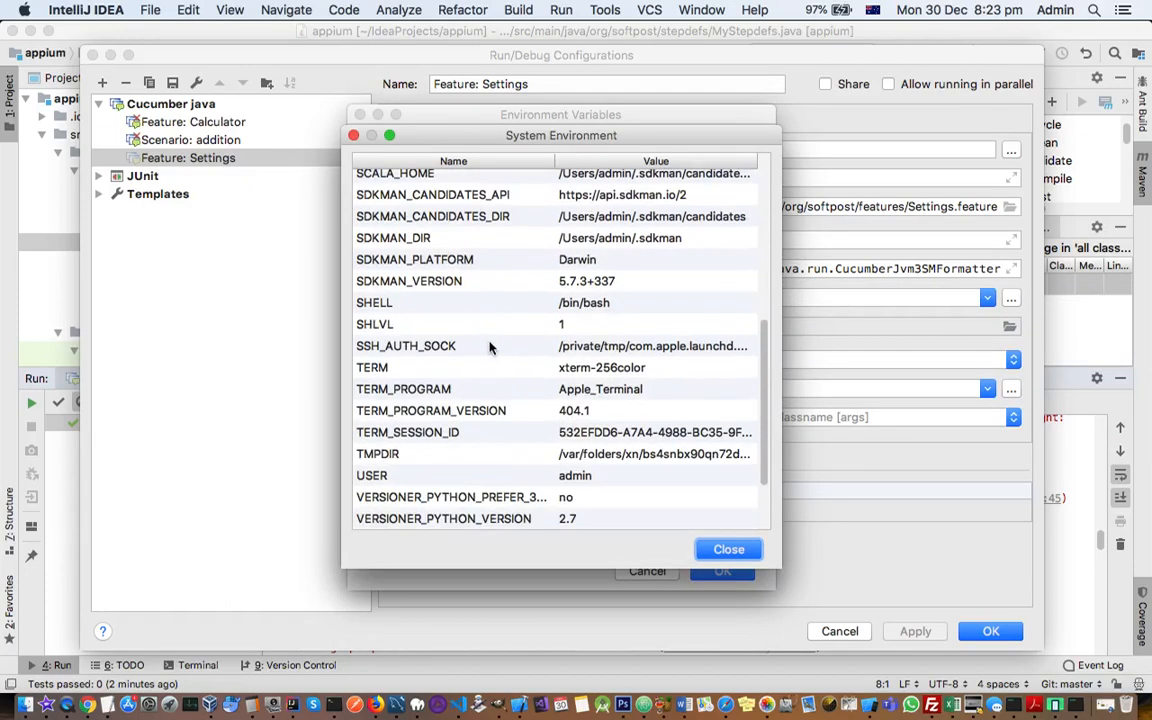
pyautogui.scroll(3)
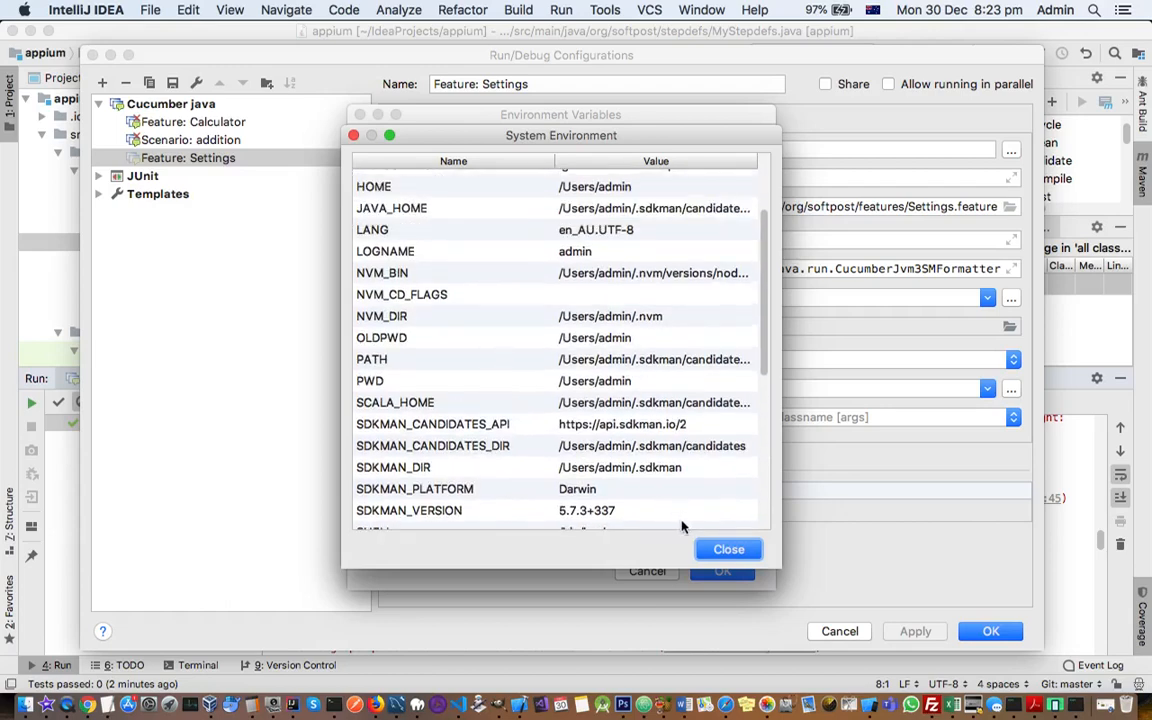
pyautogui.click(728, 548)
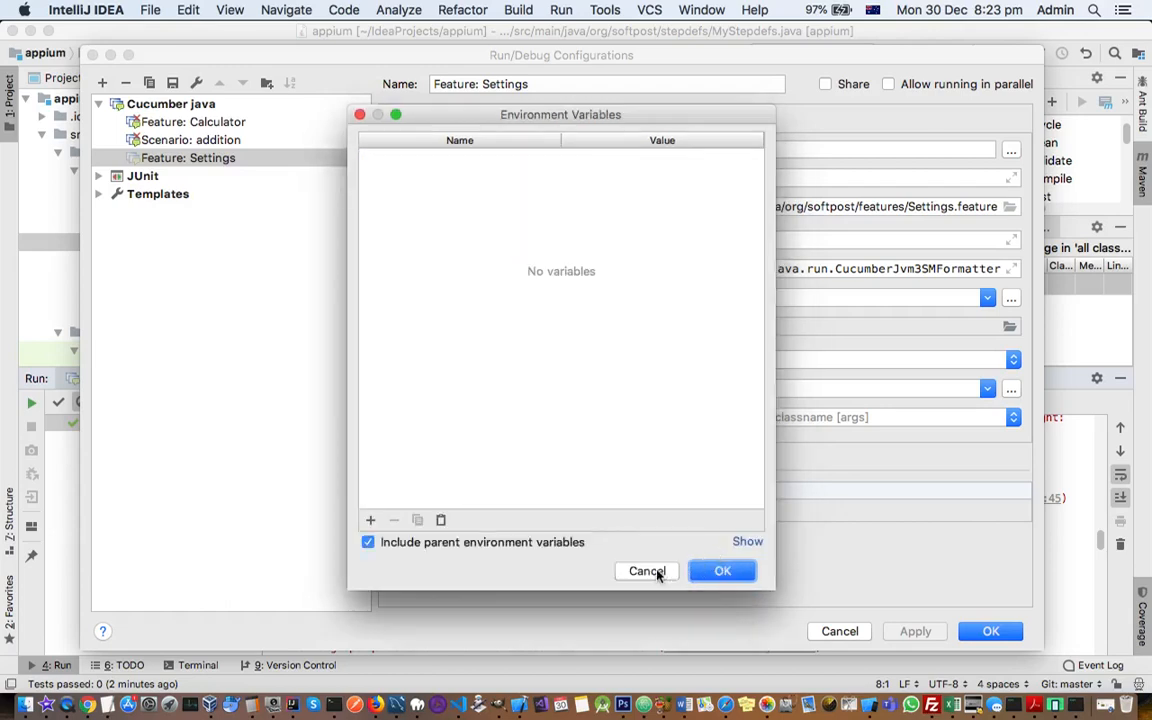
# Cancel the Environment Variables and Run/Debug Configurations dialogs unchanged, then show the Tools menu
pyautogui.click(648, 572)
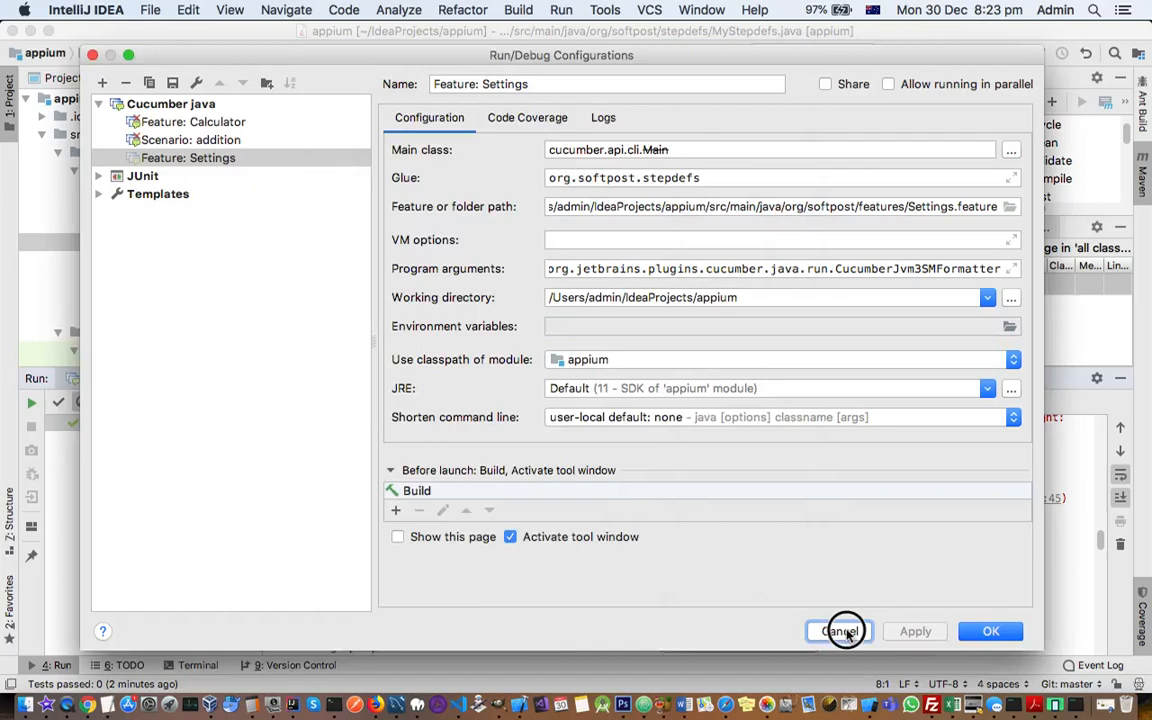
pyautogui.click(838, 632)
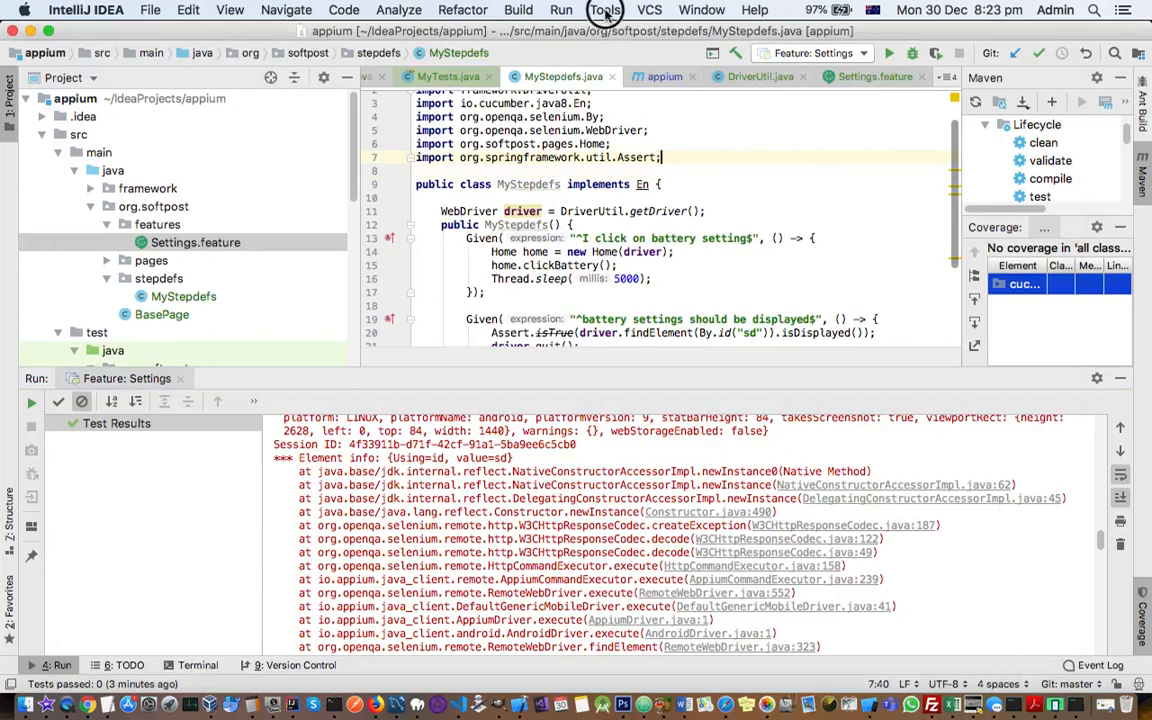
pyautogui.click(604, 10)
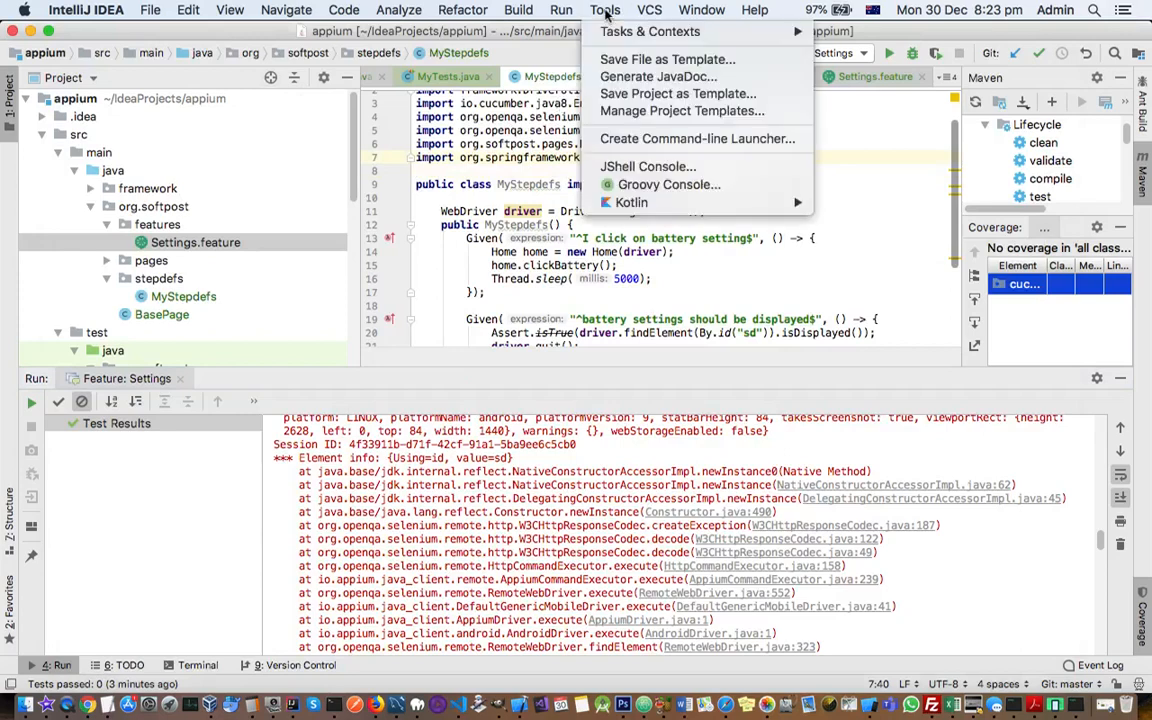
pyautogui.moveTo(678, 94)
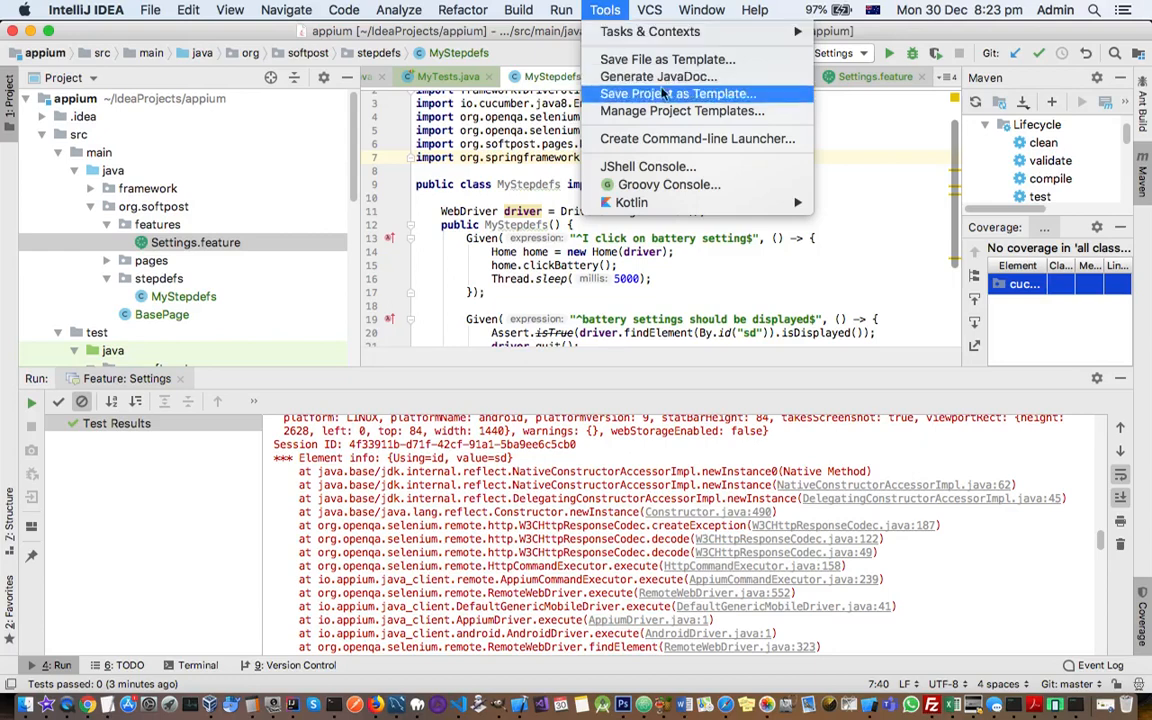
pyautogui.moveTo(696, 138)
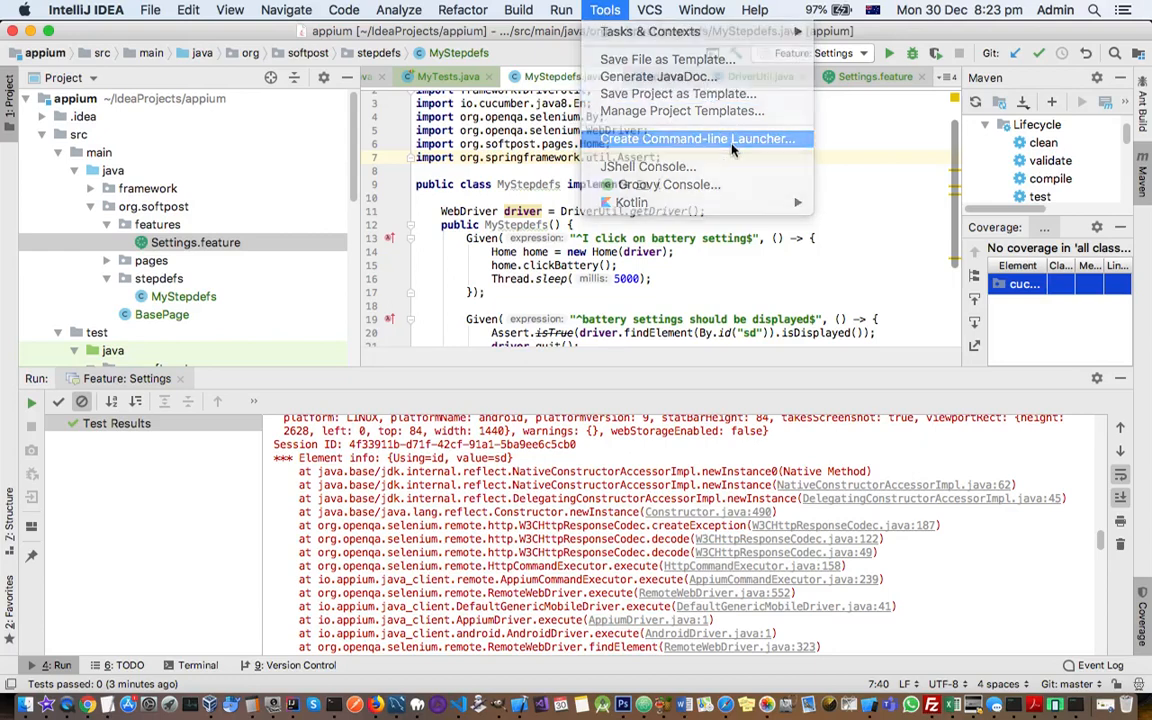
# Start Create Command-line Launcher and trim the script path to /usr/local/bin/
pyautogui.click(700, 140)
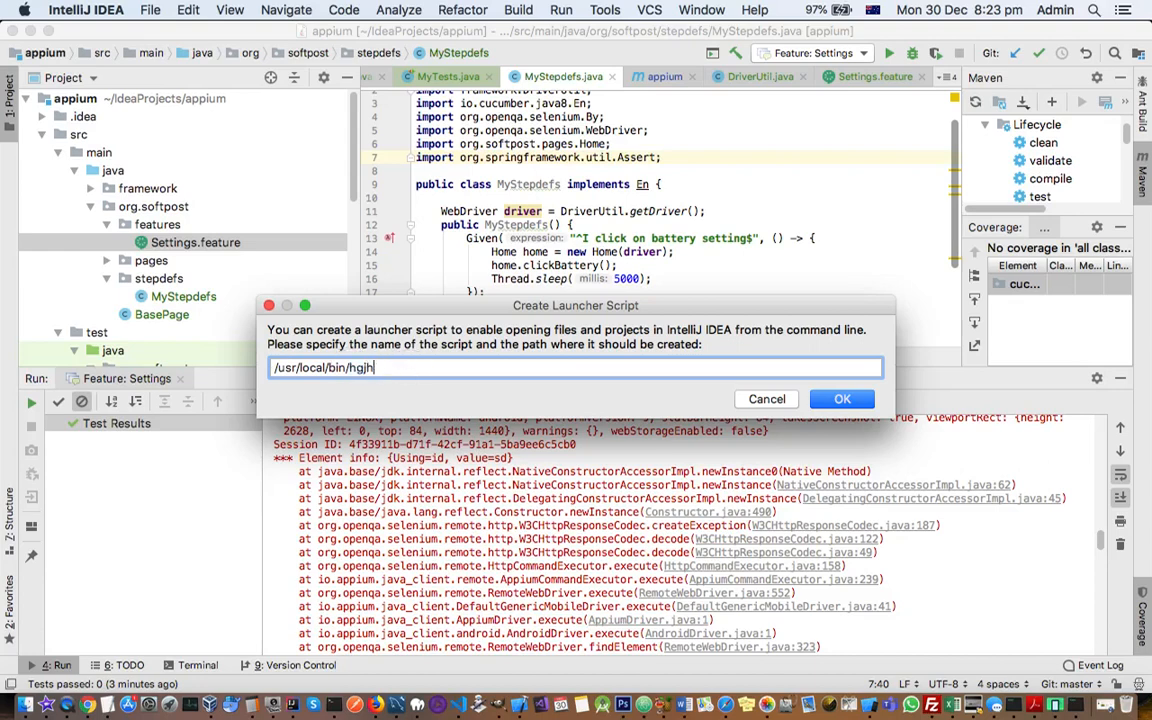
pyautogui.press('Backspace')
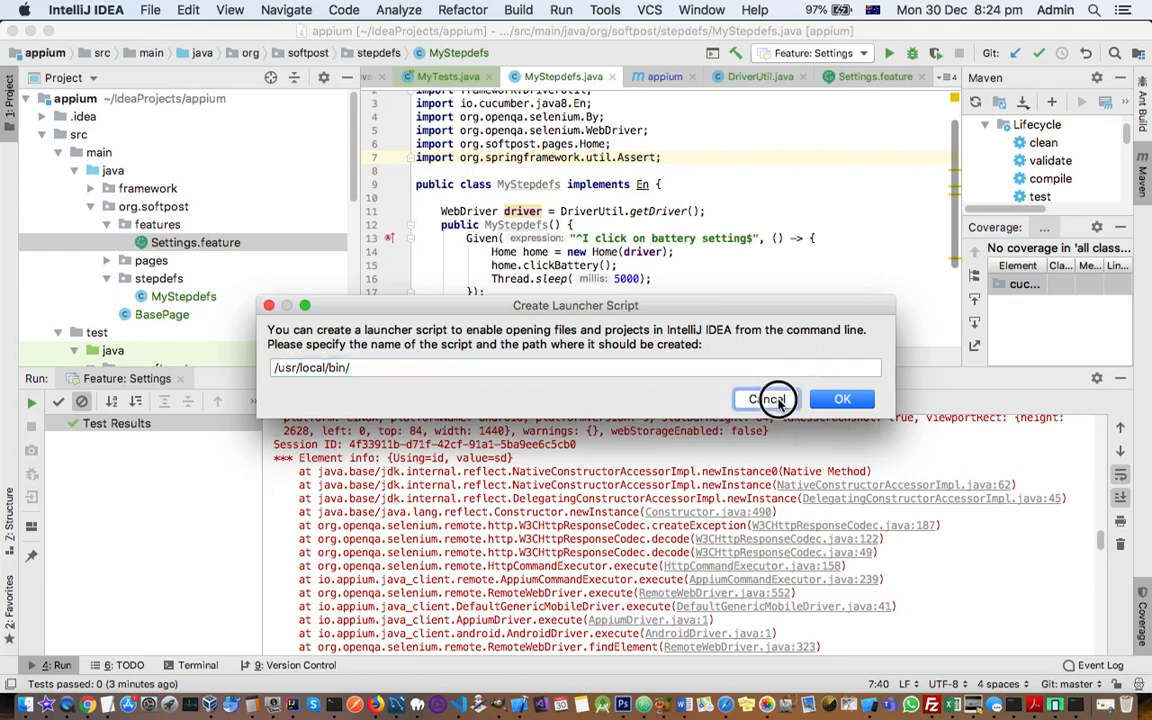
# Cancel the Create Launcher Script dialog and return focus to the step definitions code
pyautogui.click(768, 400)
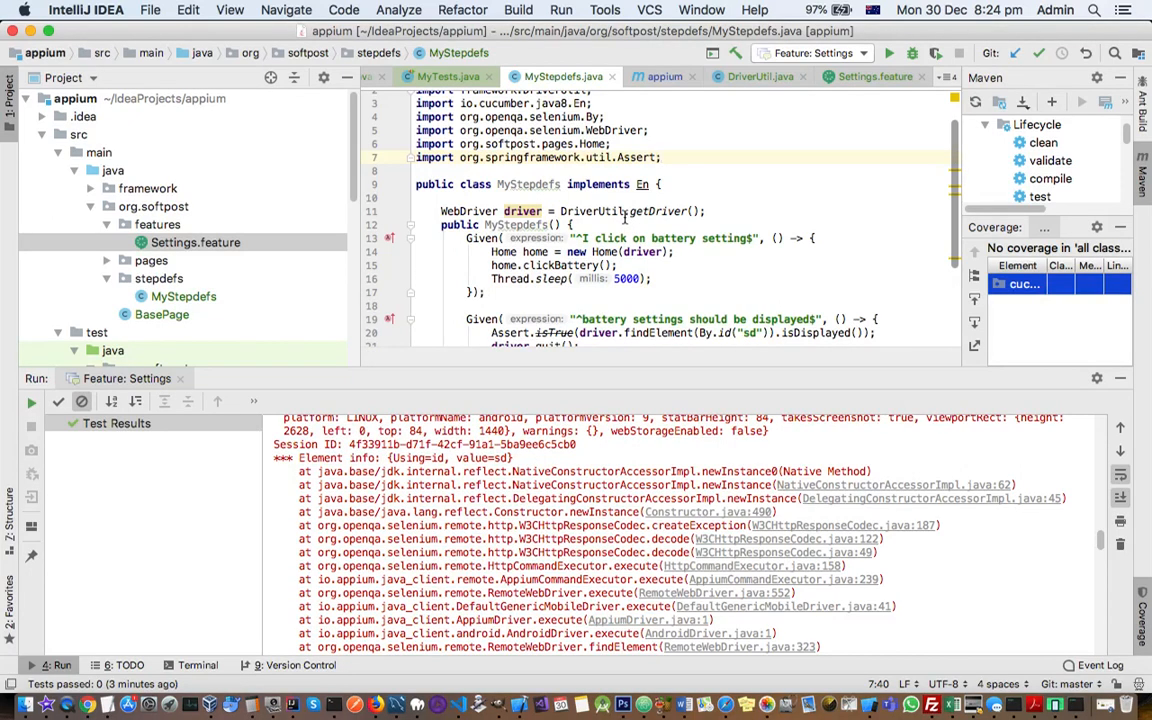
pyautogui.click(630, 264)
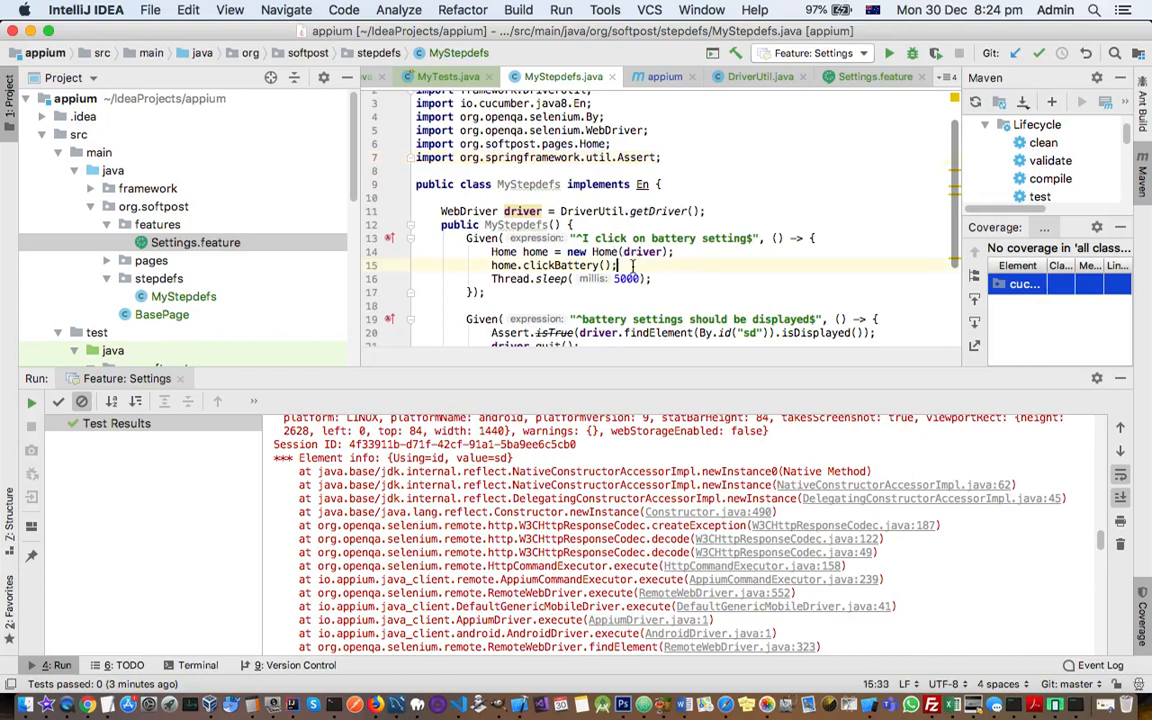